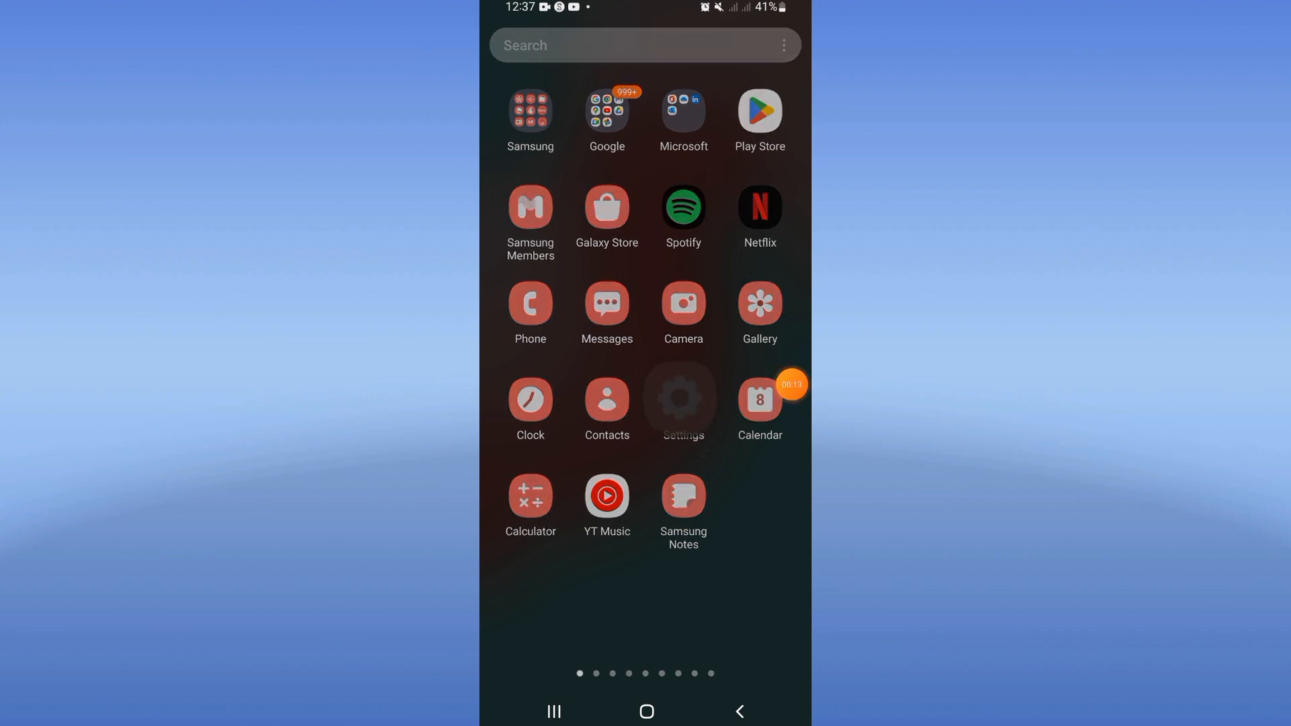
Search the apps list for 'what' and open WhatsApp's App info page
click(683, 398)
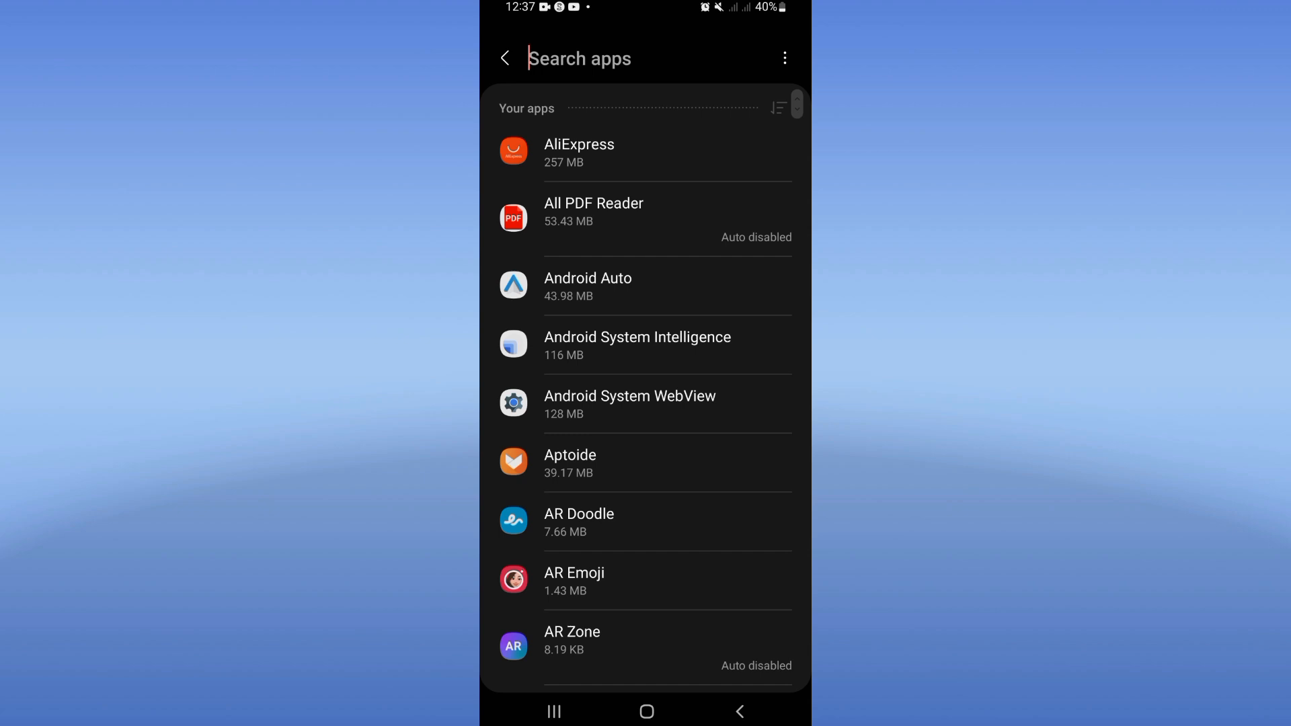
text(what)
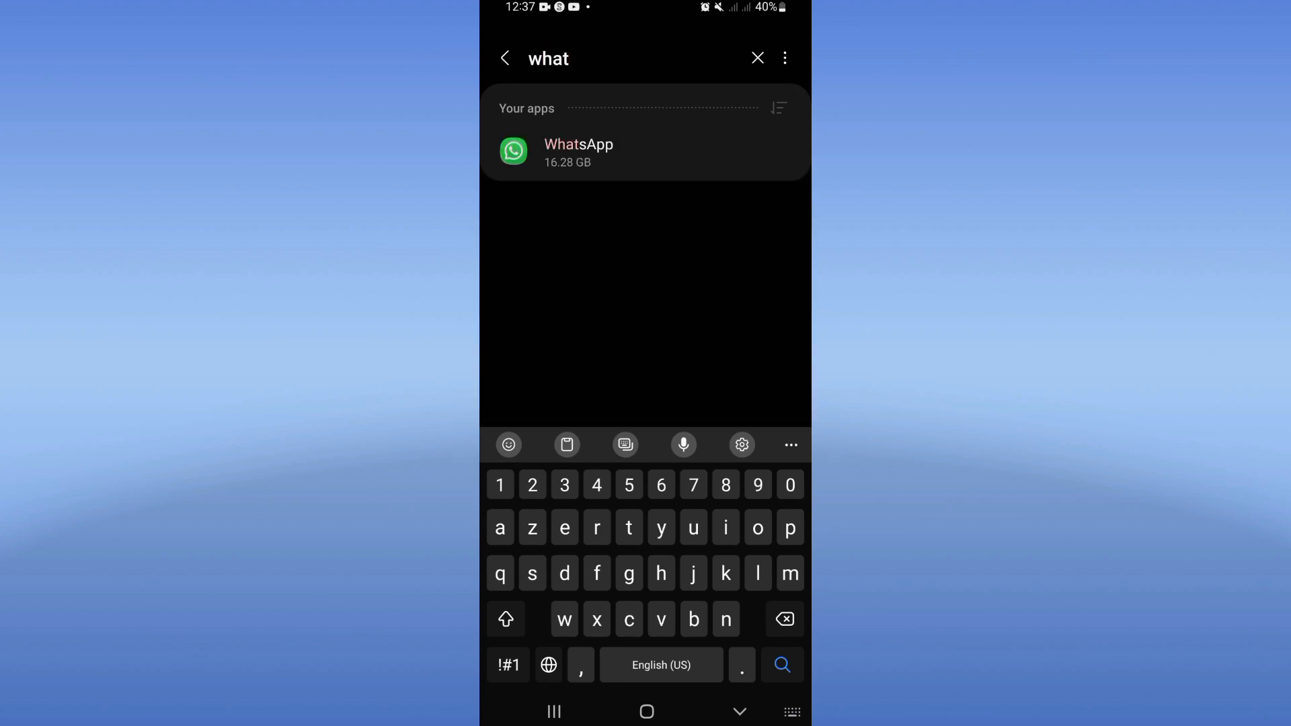
click(578, 152)
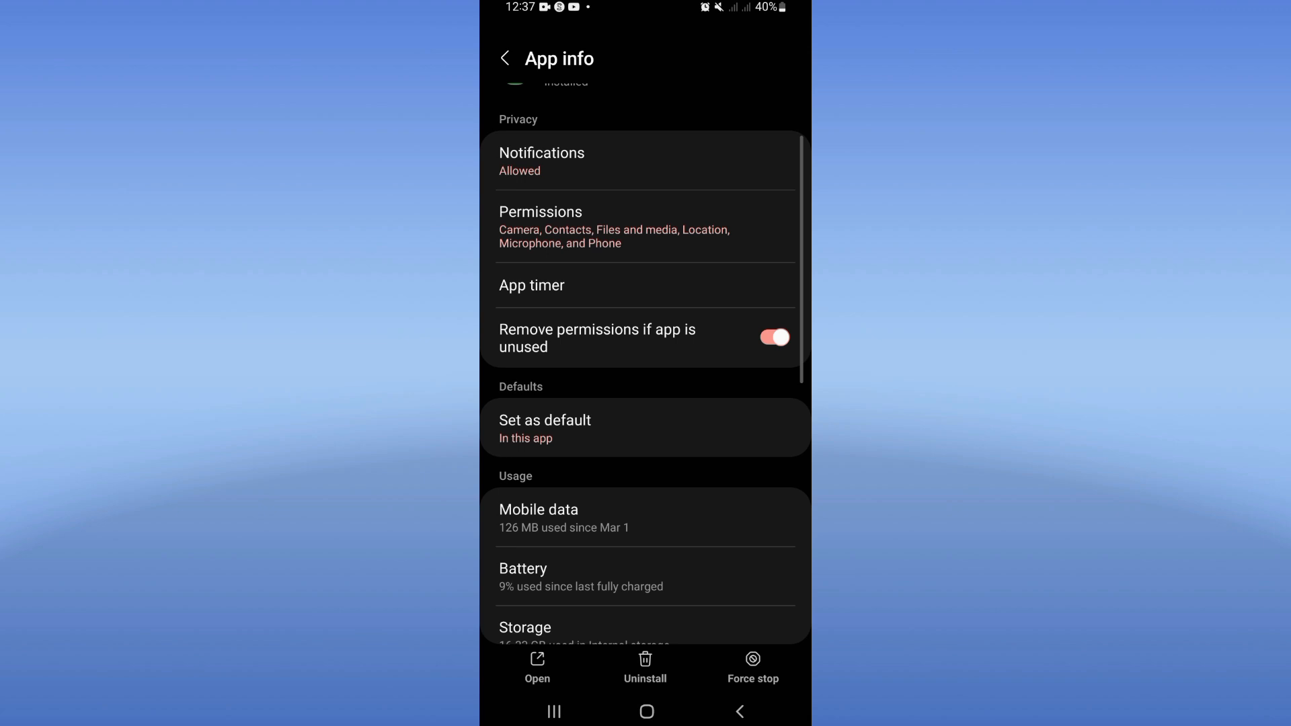
Force stop WhatsApp, confirm OK, and open its Battery usage page with Optimized selected
scroll(down, 3)
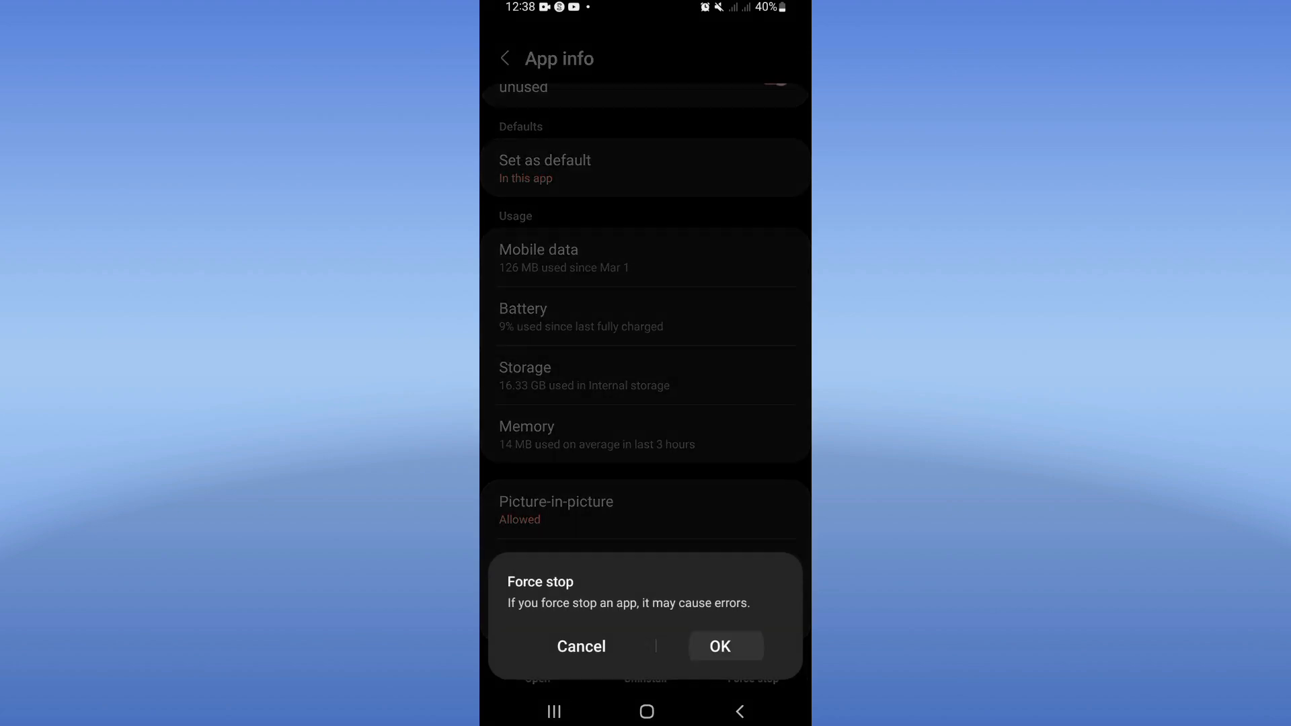
click(581, 645)
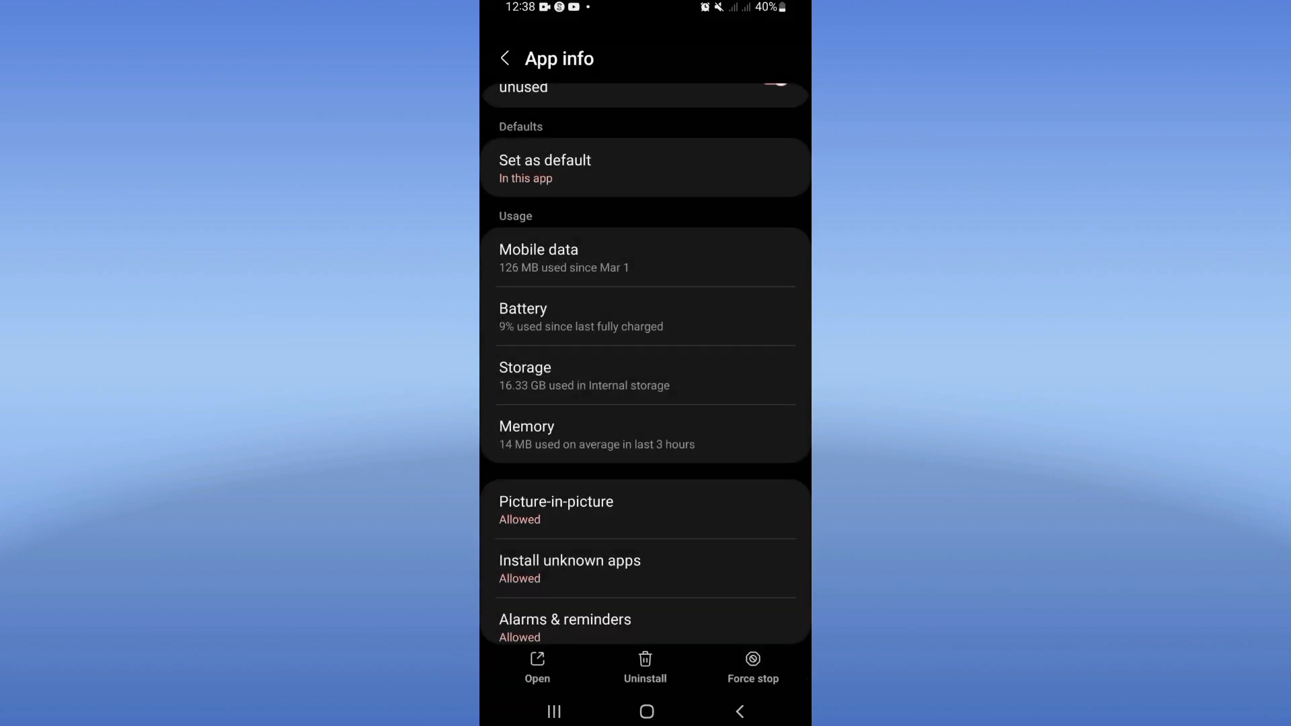
click(522, 317)
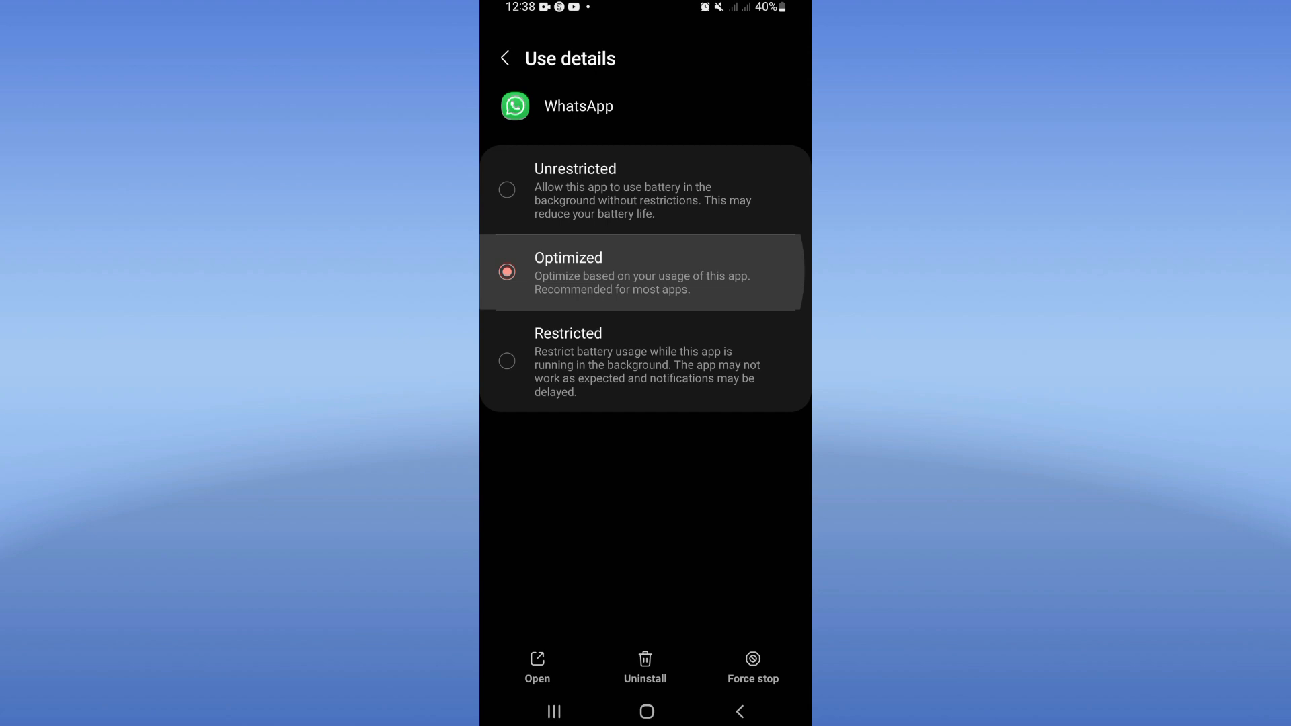